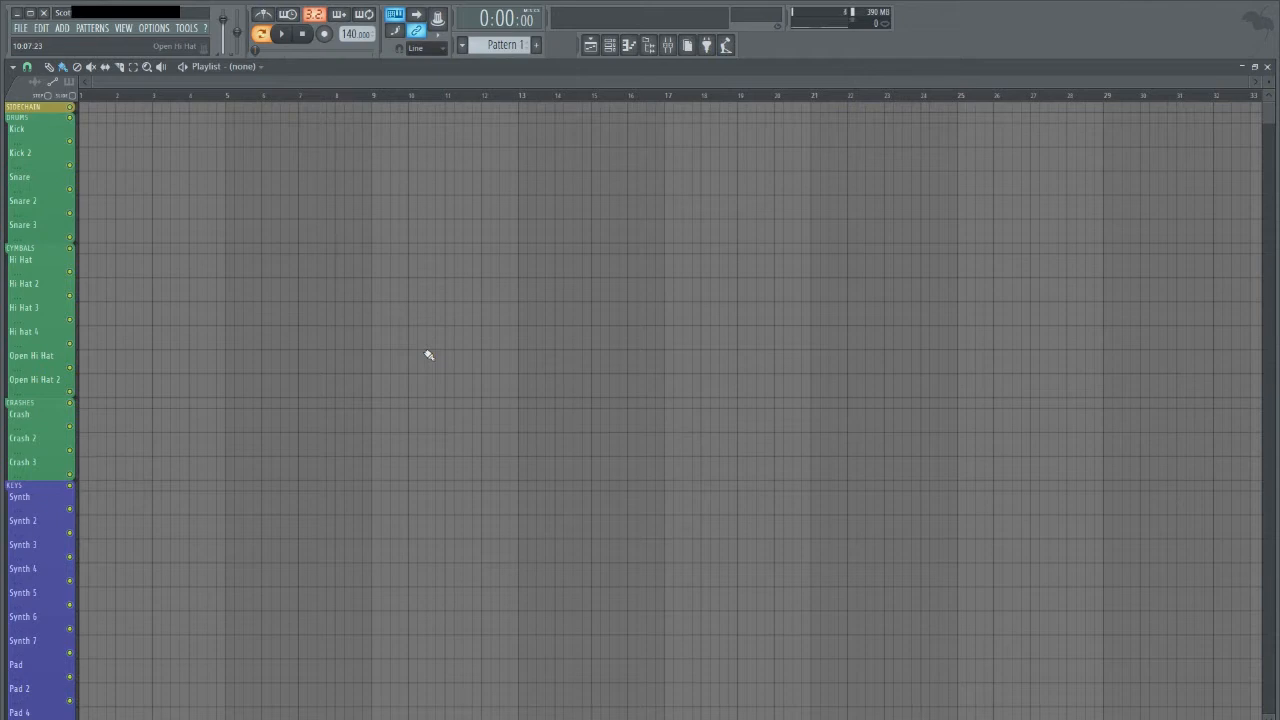
Open the Drums 2 channel rack, audition the pattern, and bring up the mixer
left_click(610, 45)
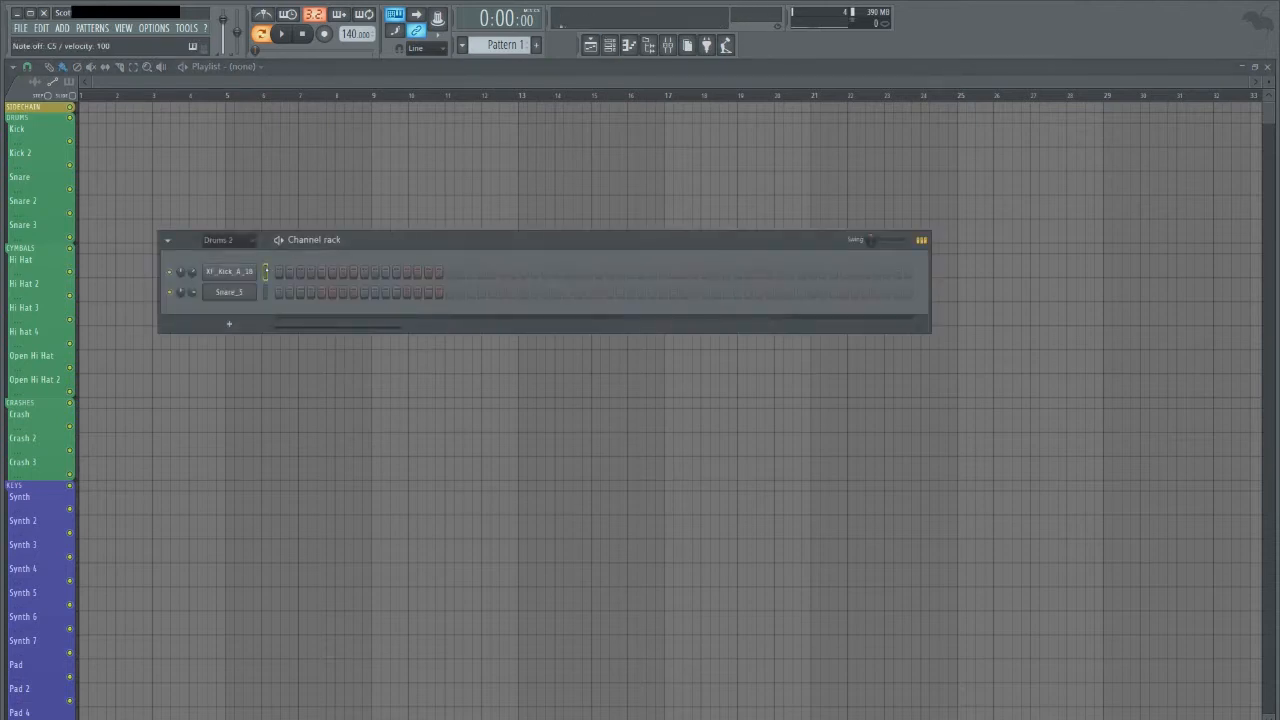
left_click(668, 45)
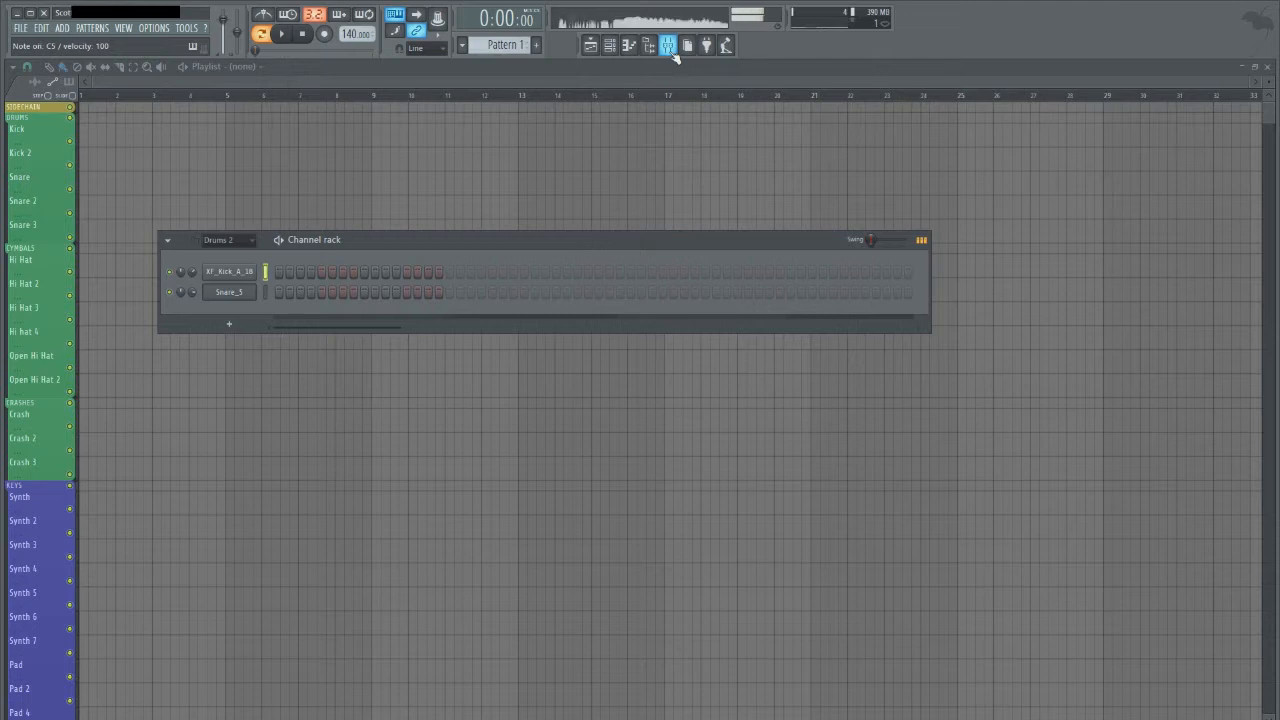
left_click(667, 45)
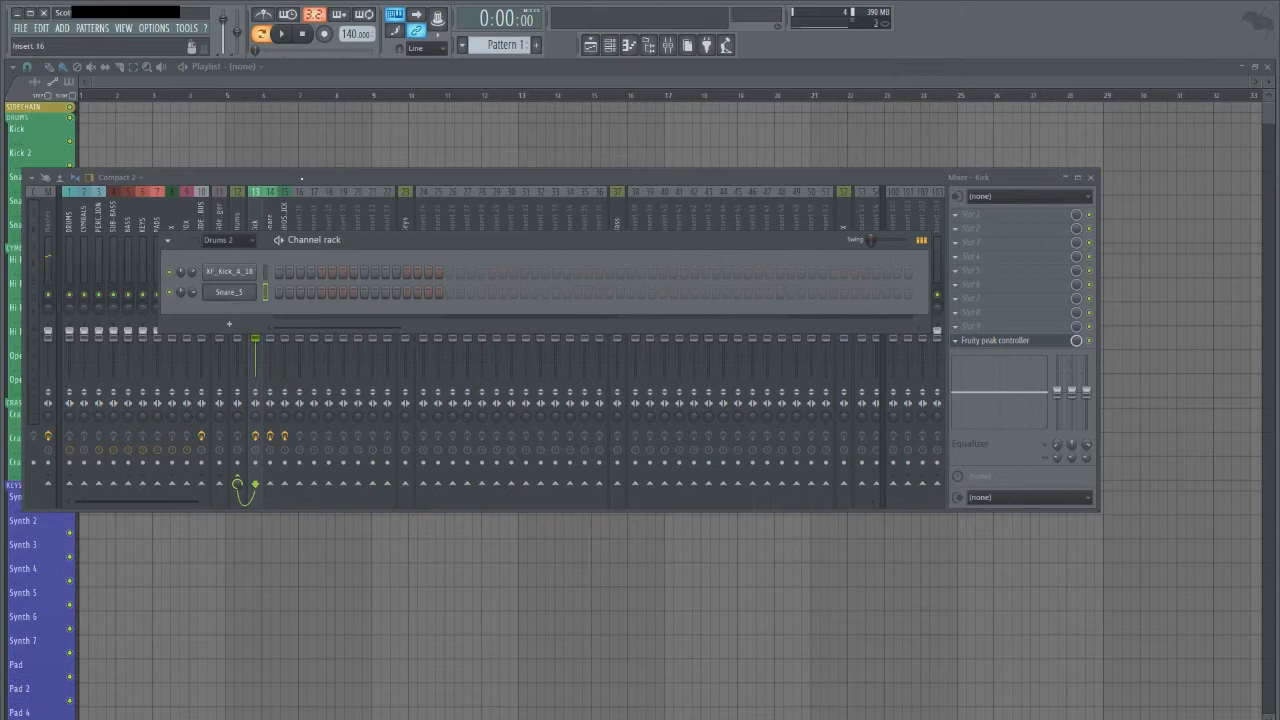
Check the Snare's Fruity peak controller settings, then select the SIDECHAIN BUS insert
right_click(270, 300)
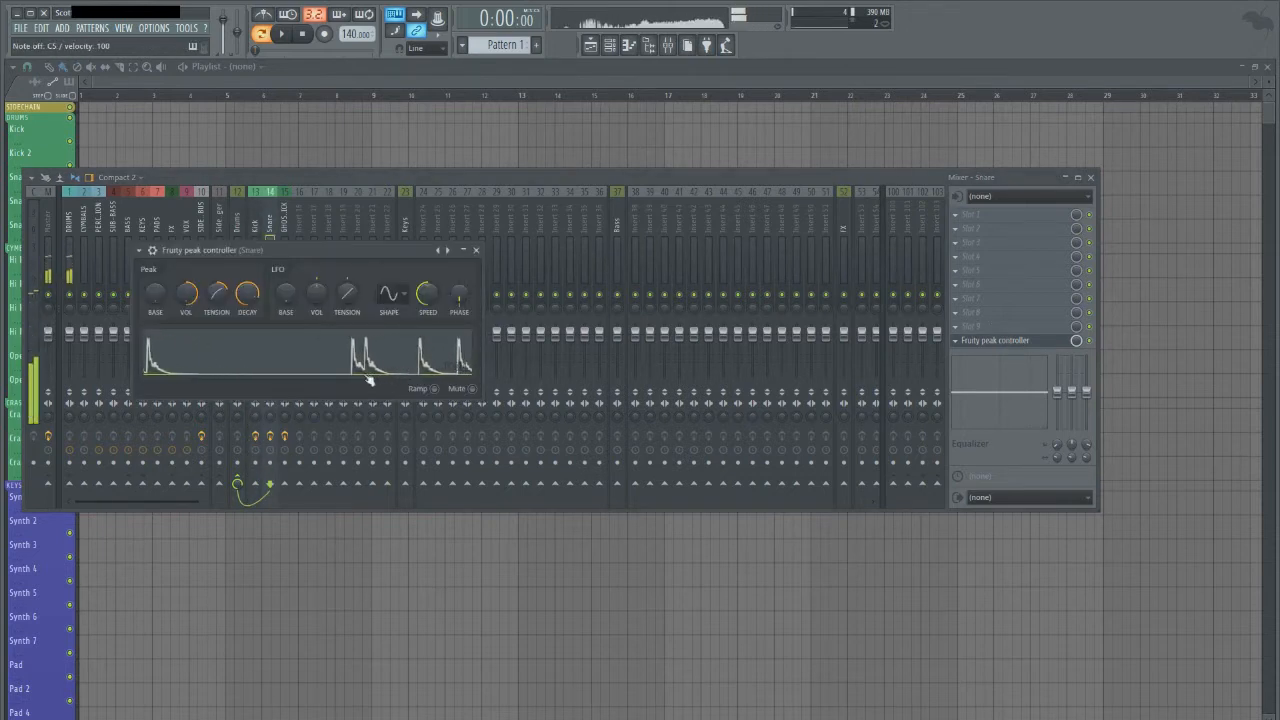
left_click(470, 388)
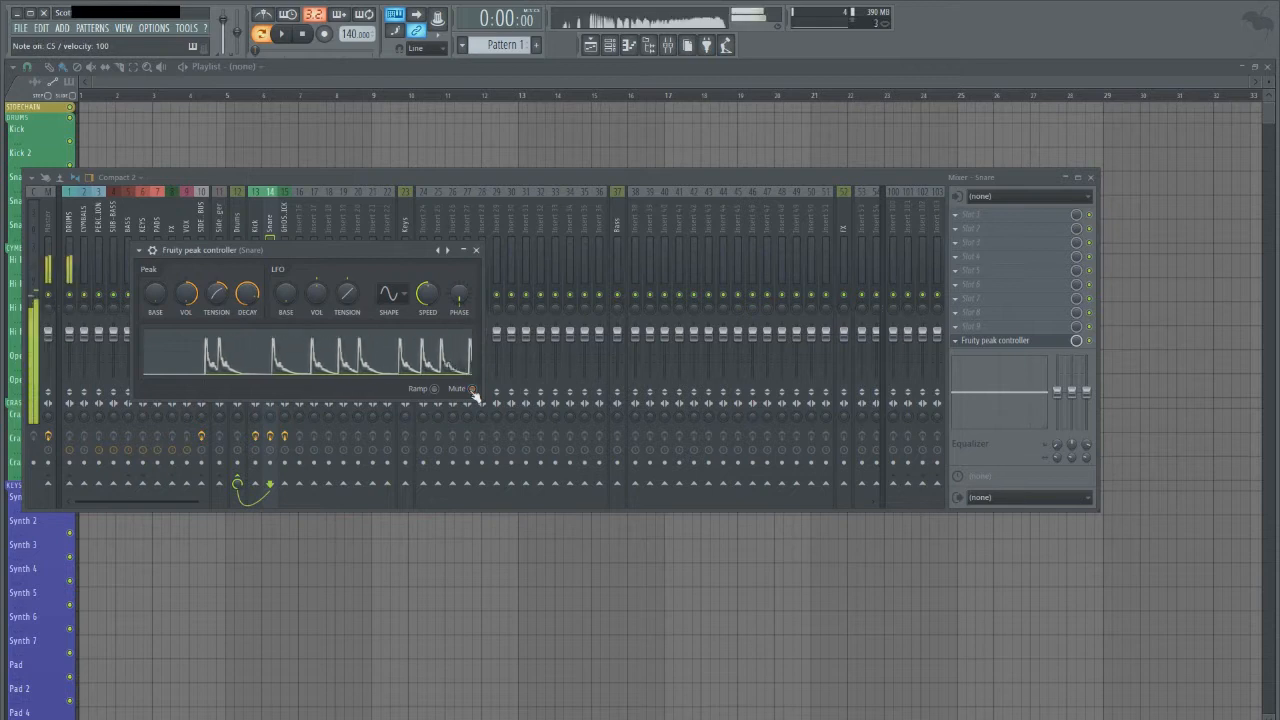
left_click(471, 388)
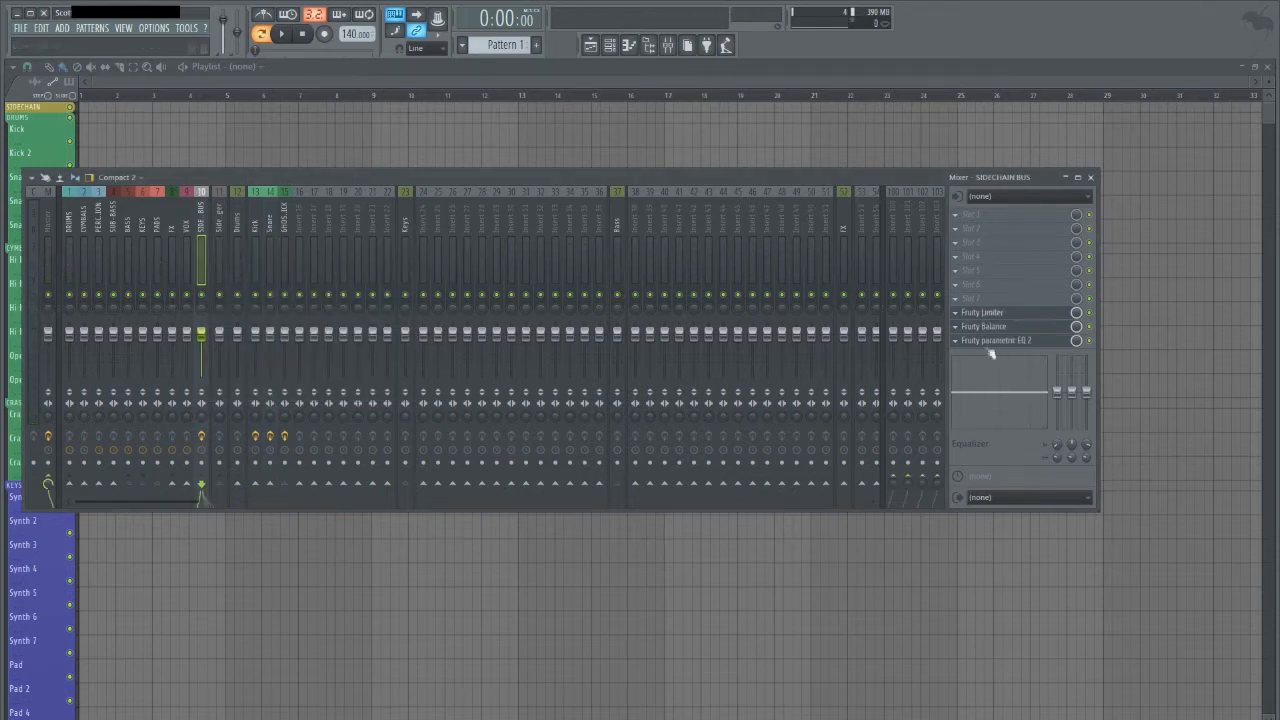
Open the bus's parametric EQ 2 and Fruity Balance, linking balance volume to Peak ctrl - Peak
left_click(996, 340)
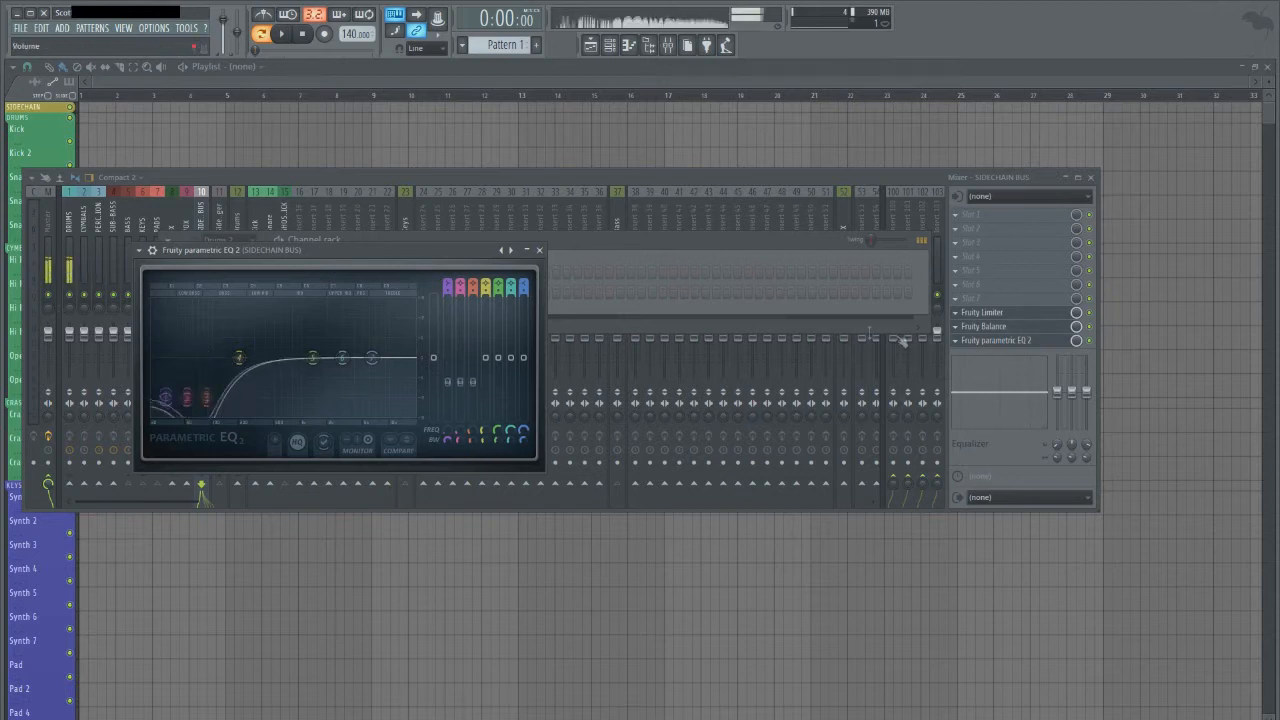
left_click(539, 250)
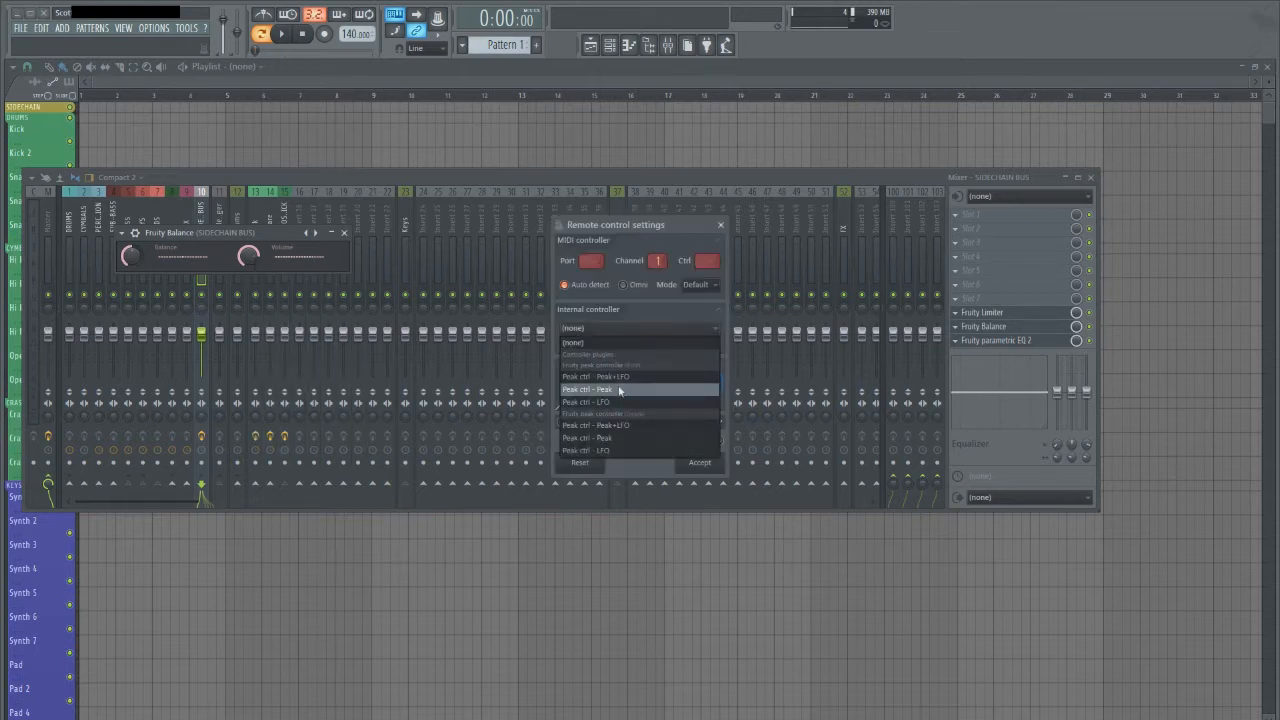
left_click(587, 389)
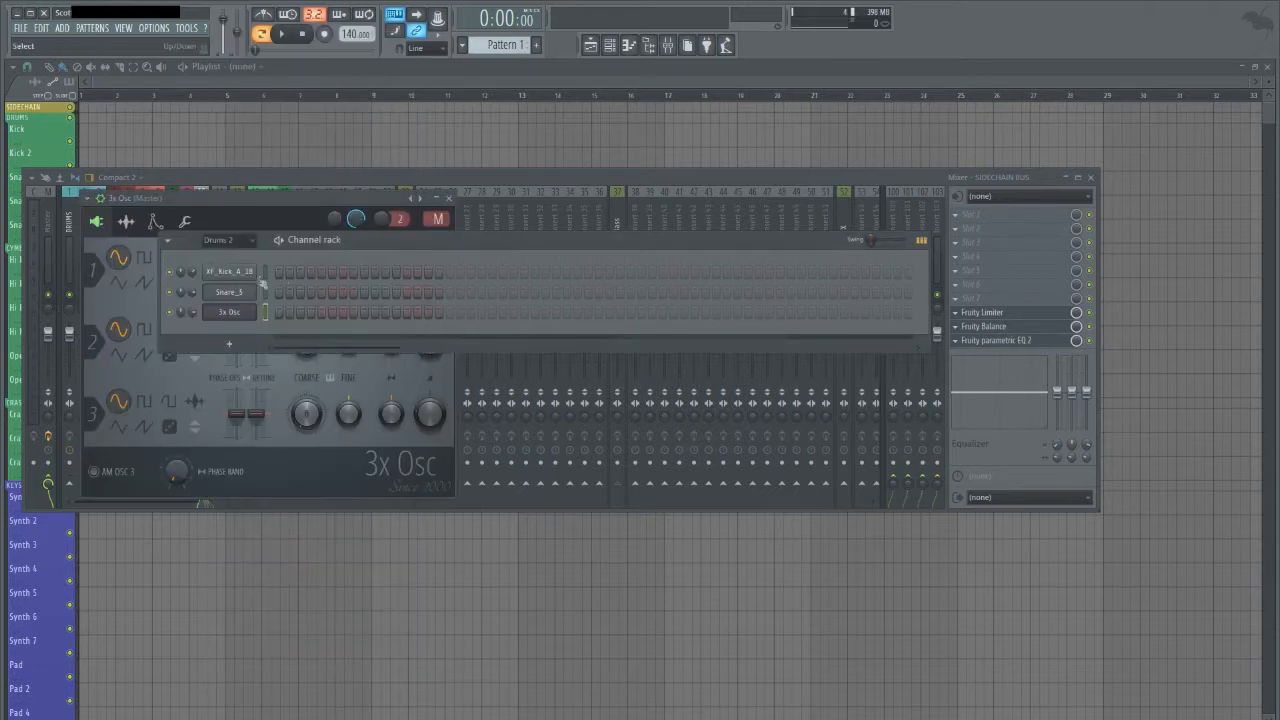
Route 3x Osc to its own mixer insert, then play while toggling the bus parametric EQ
right_click(228, 291)
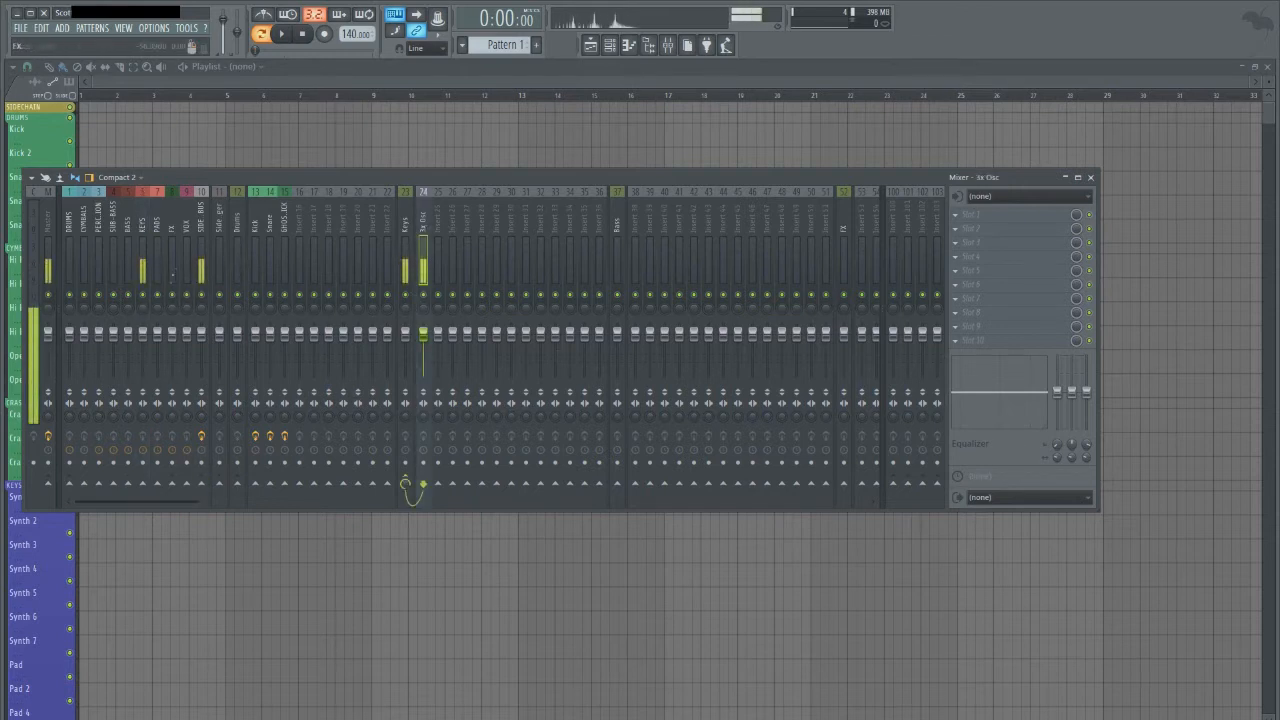
left_click(279, 33)
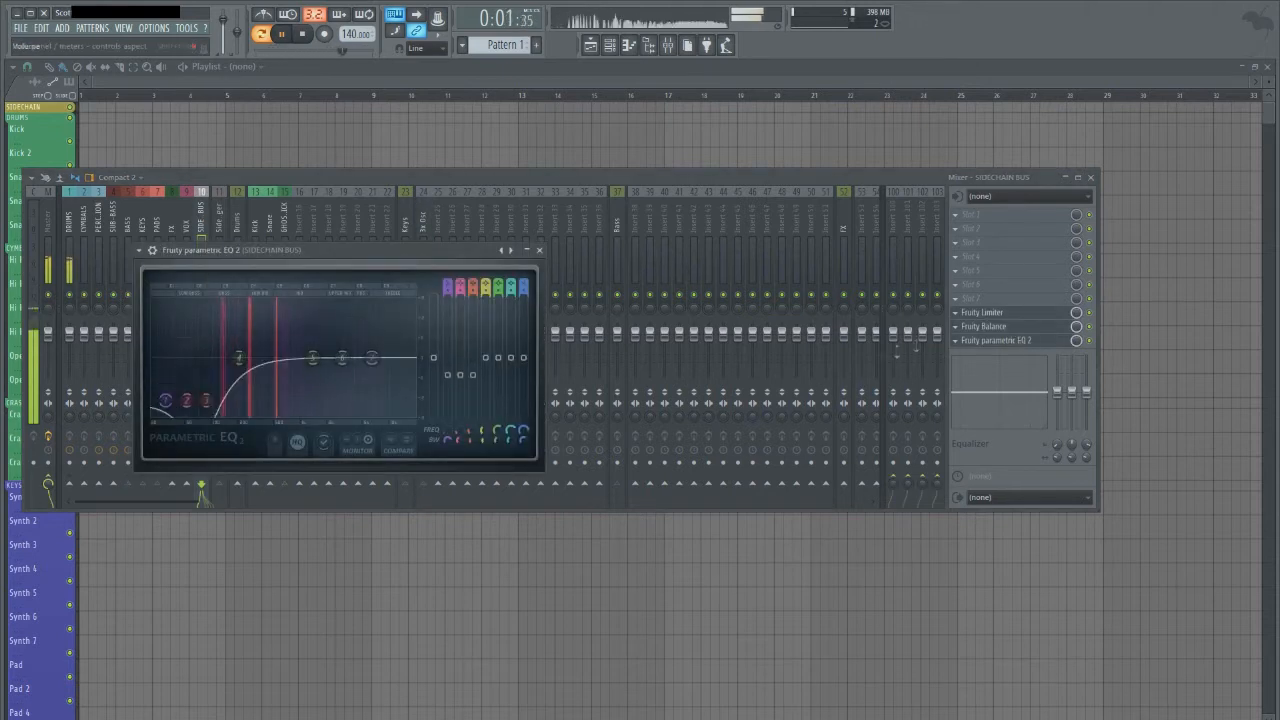
left_click(539, 249)
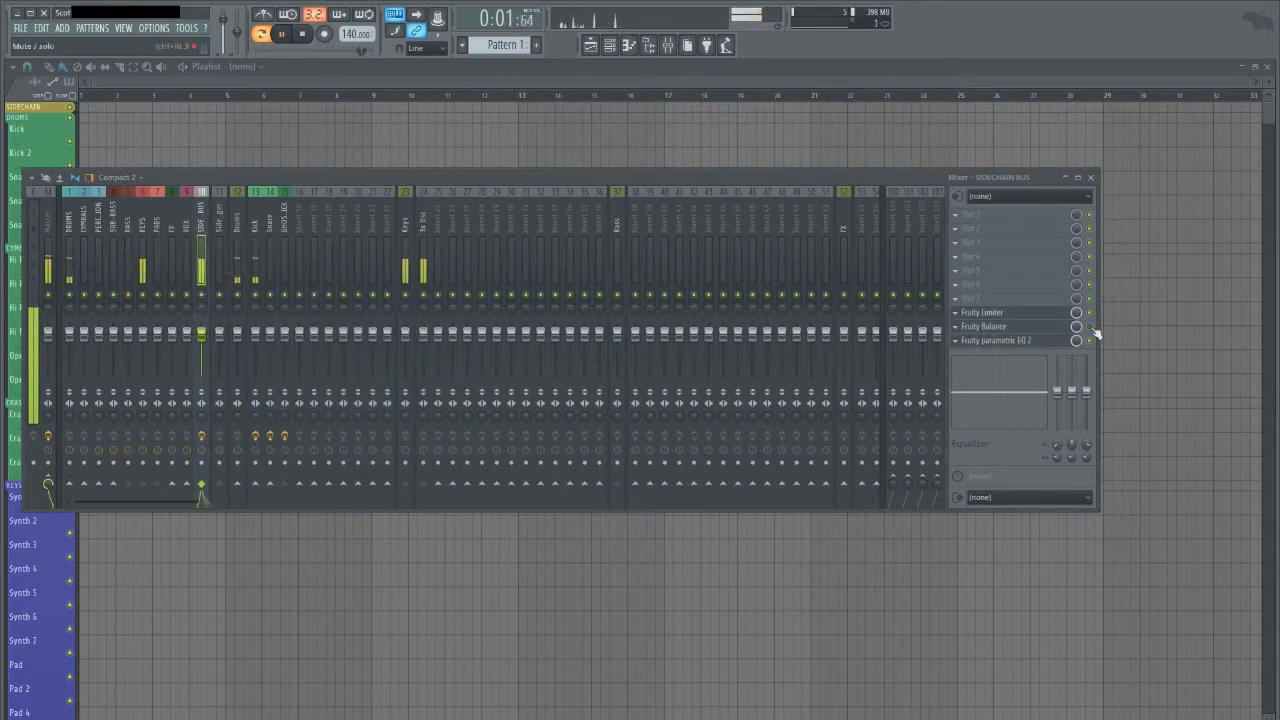
left_click(996, 340)
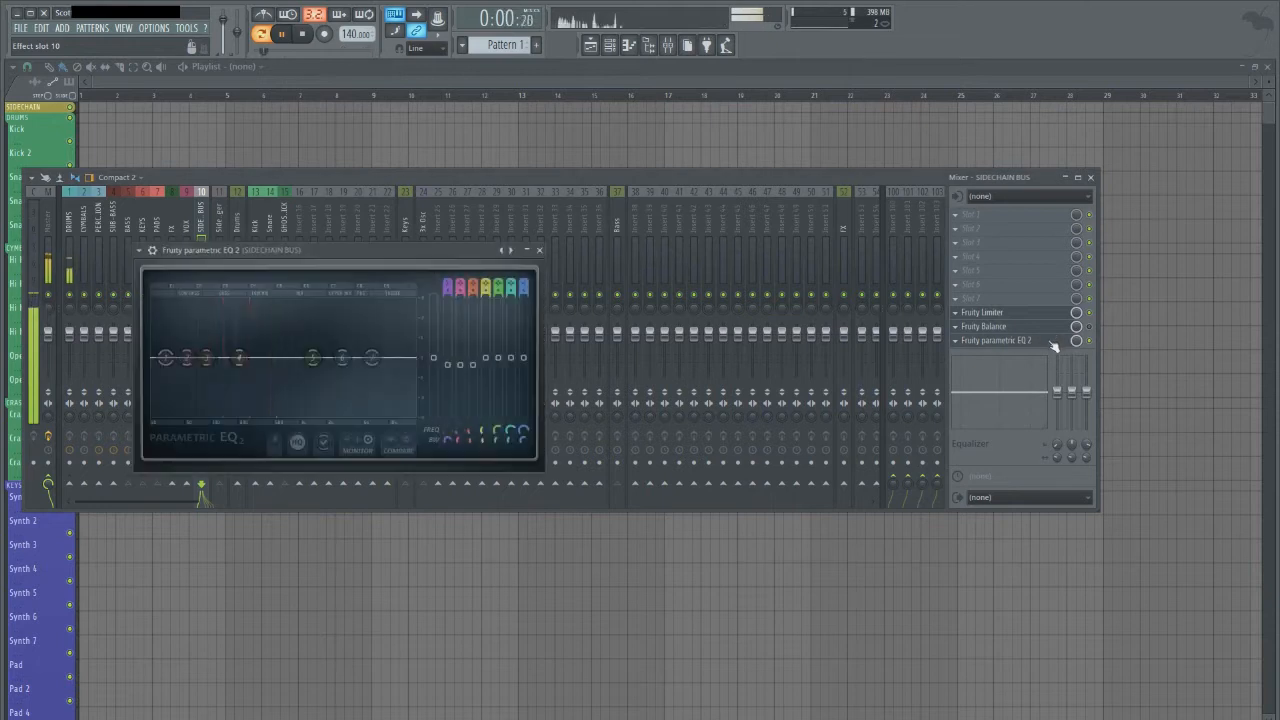
left_click(984, 326)
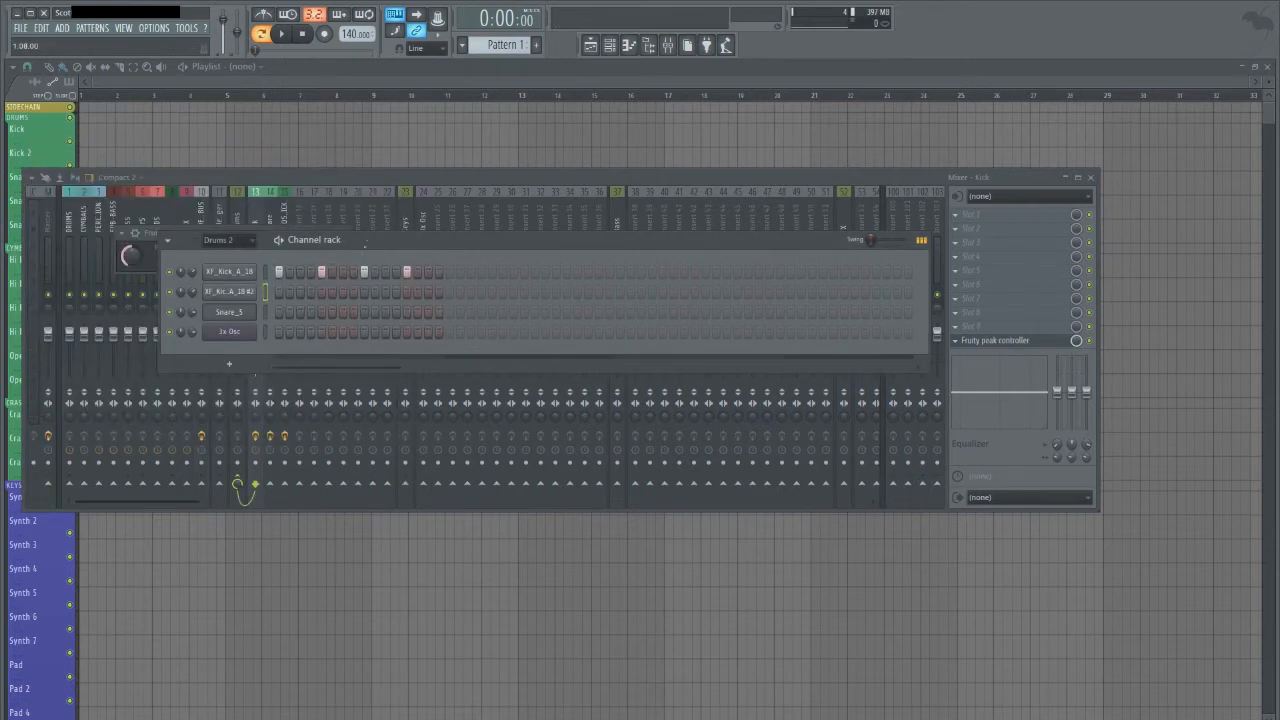
Rename the duplicated kick channel to 'Sidechain trigger'
right_click(230, 291)
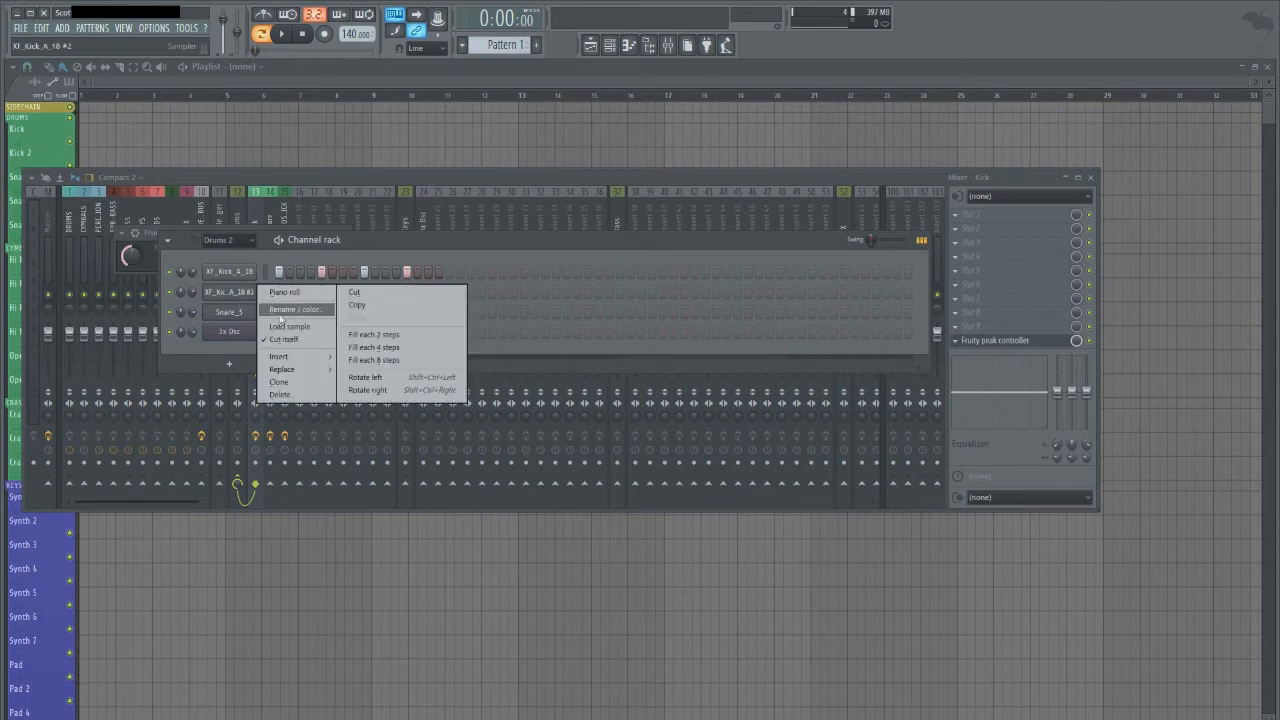
left_click(296, 308)
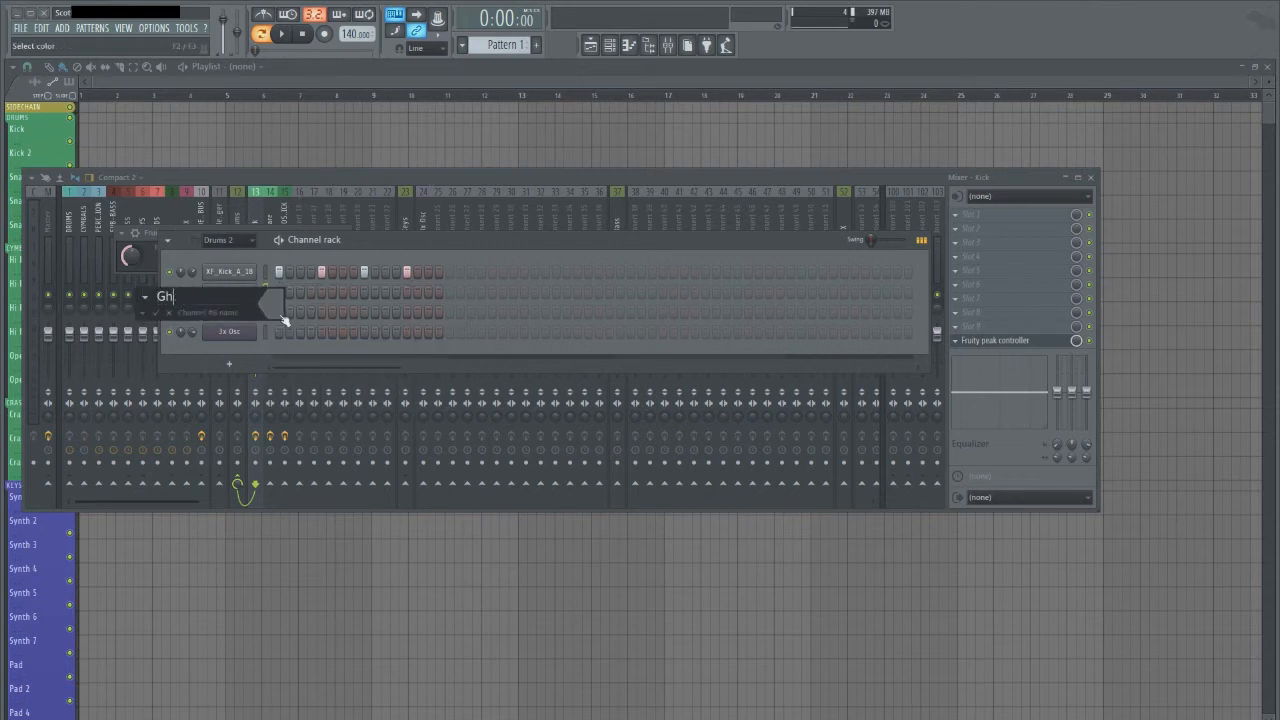
type("Sidechain Trigger")
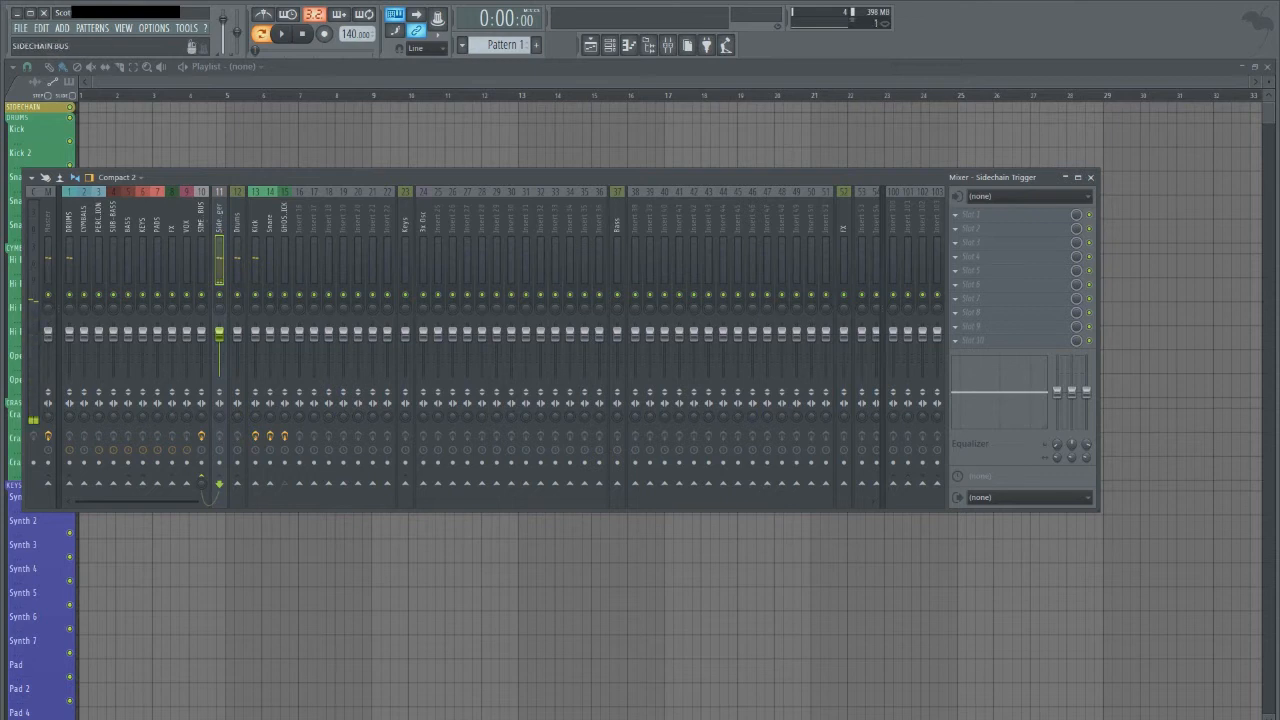
Select the SIDECHAIN BUS track, open its Fruity Limiter, and play the pattern to hear ducking
left_click(200, 192)
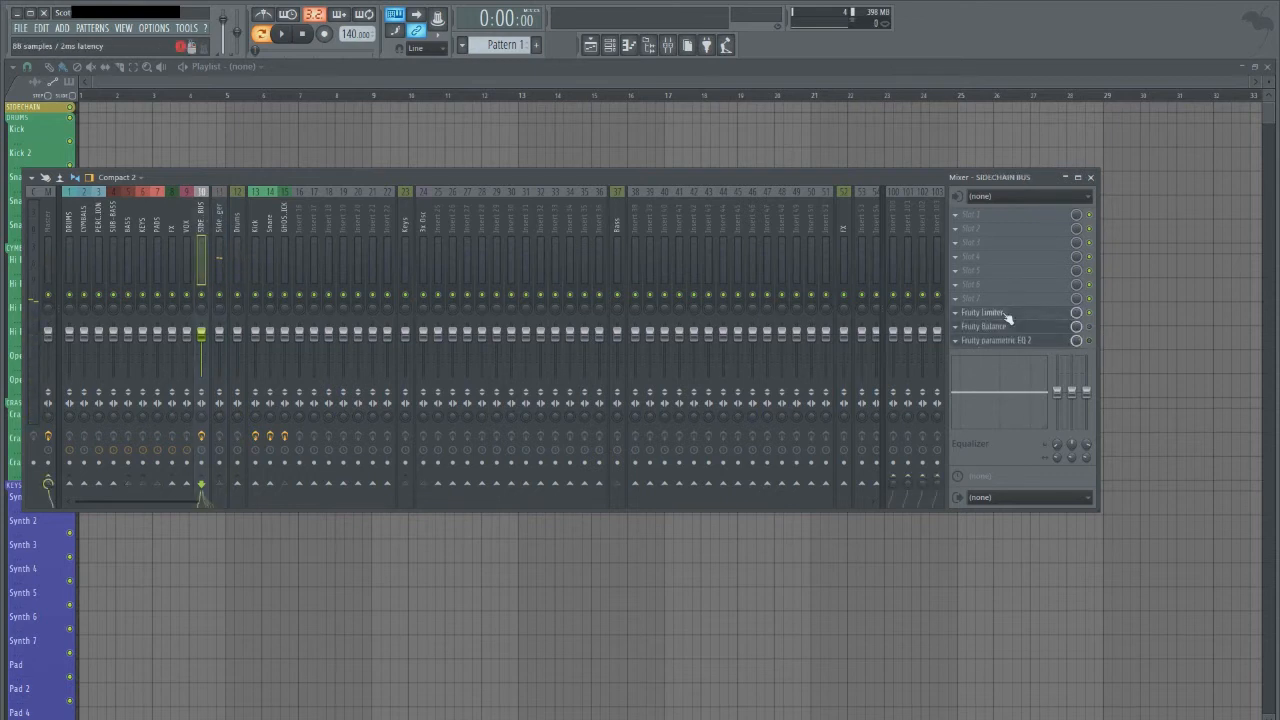
left_click(982, 312)
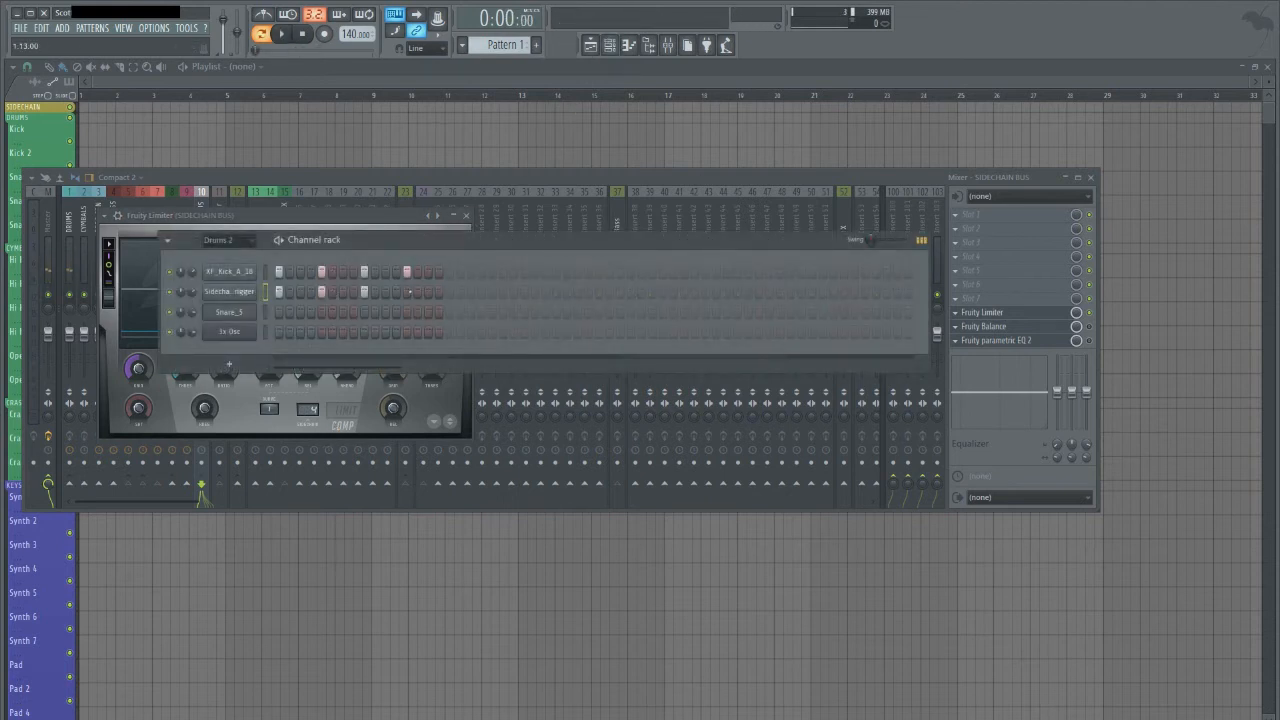
left_click(281, 33)
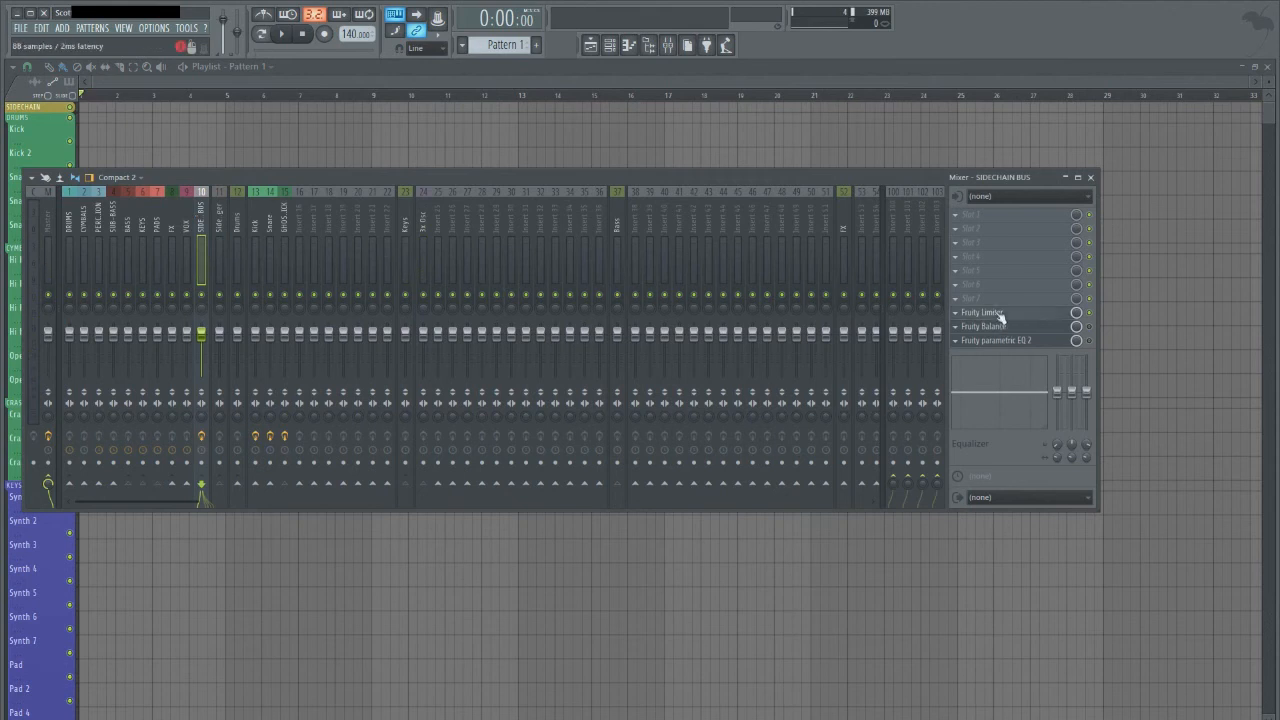
left_click(983, 312)
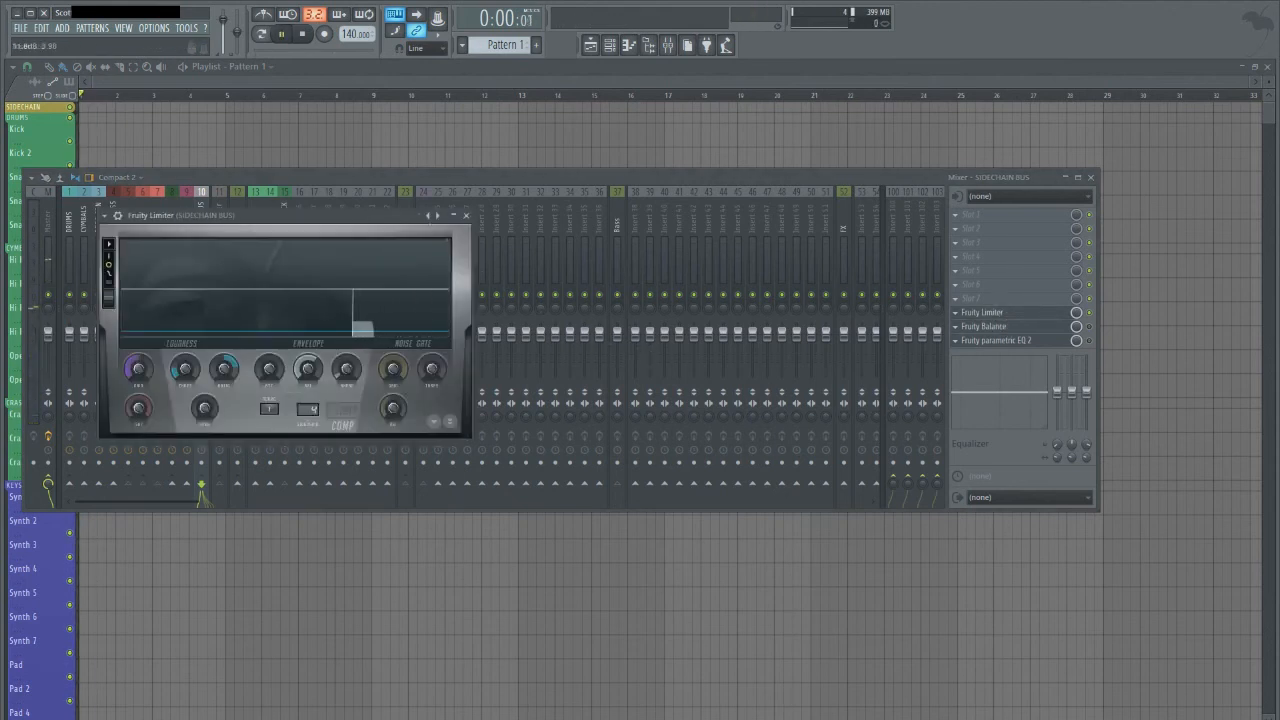
left_click(281, 34)
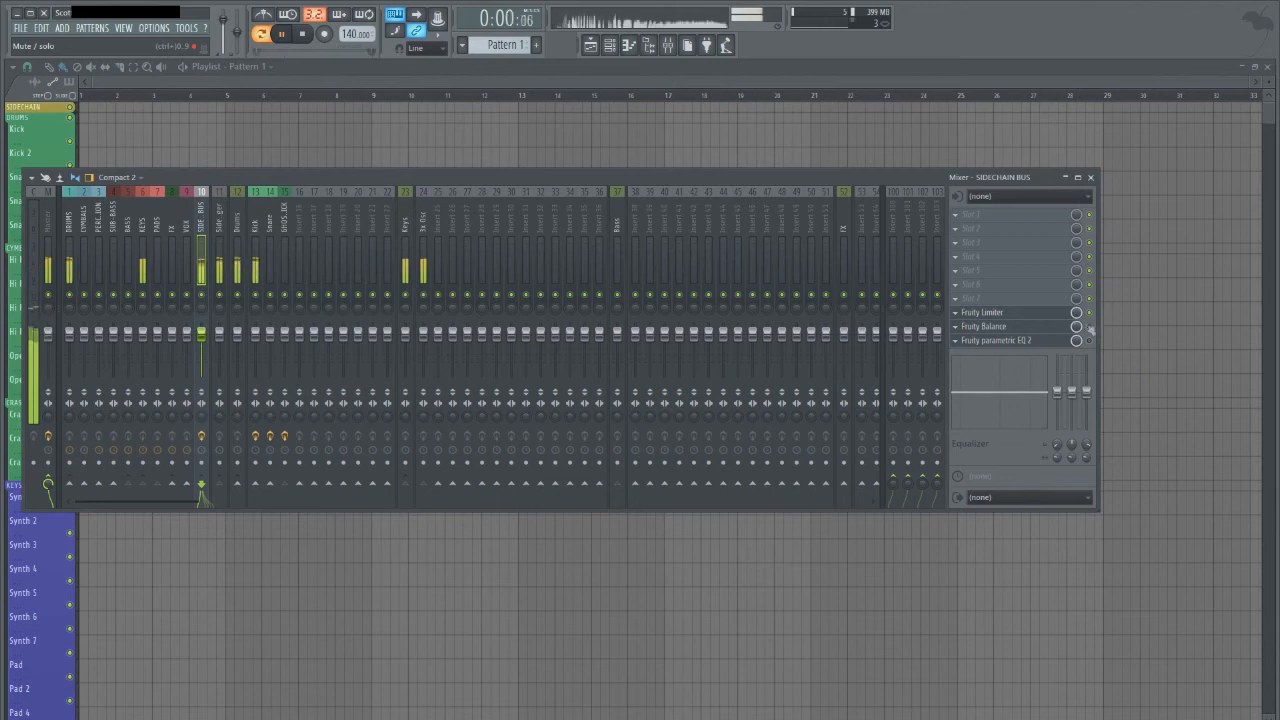
left_click(301, 34)
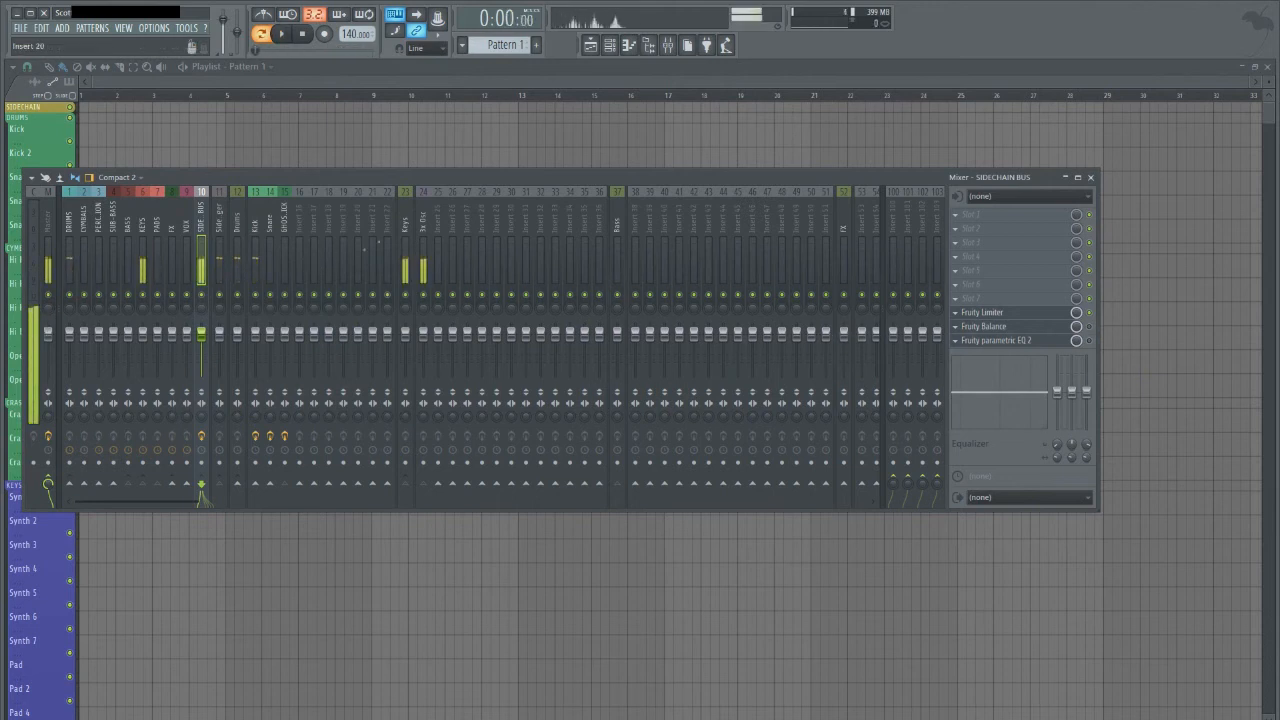